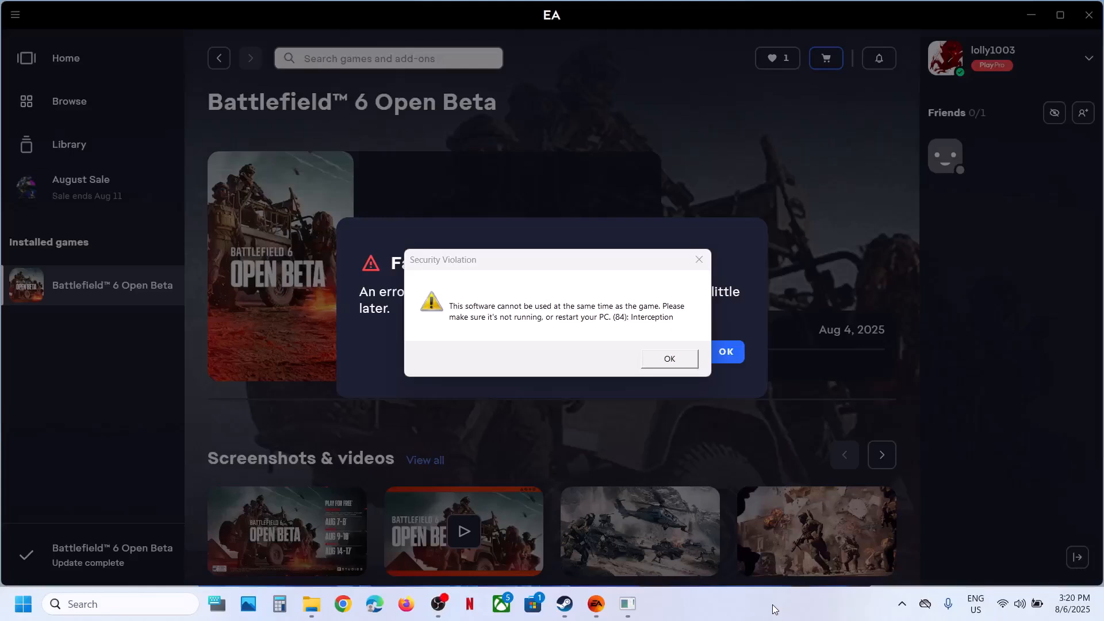
{"action": "mouse_move", "coordinate": [674, 330]}
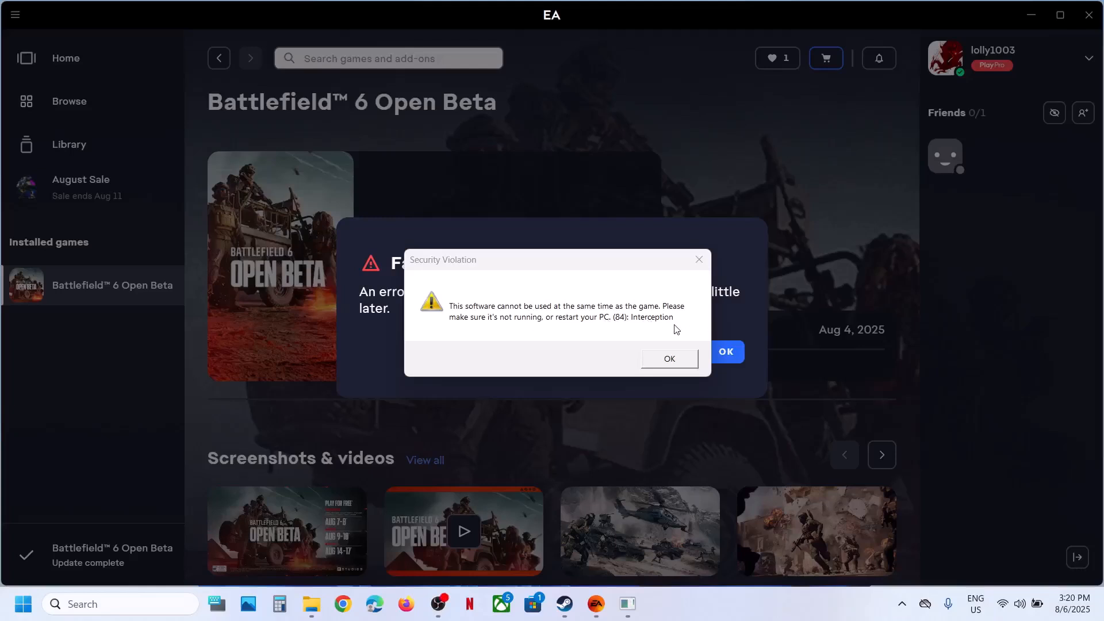
{"action": "mouse_move", "coordinate": [773, 609]}
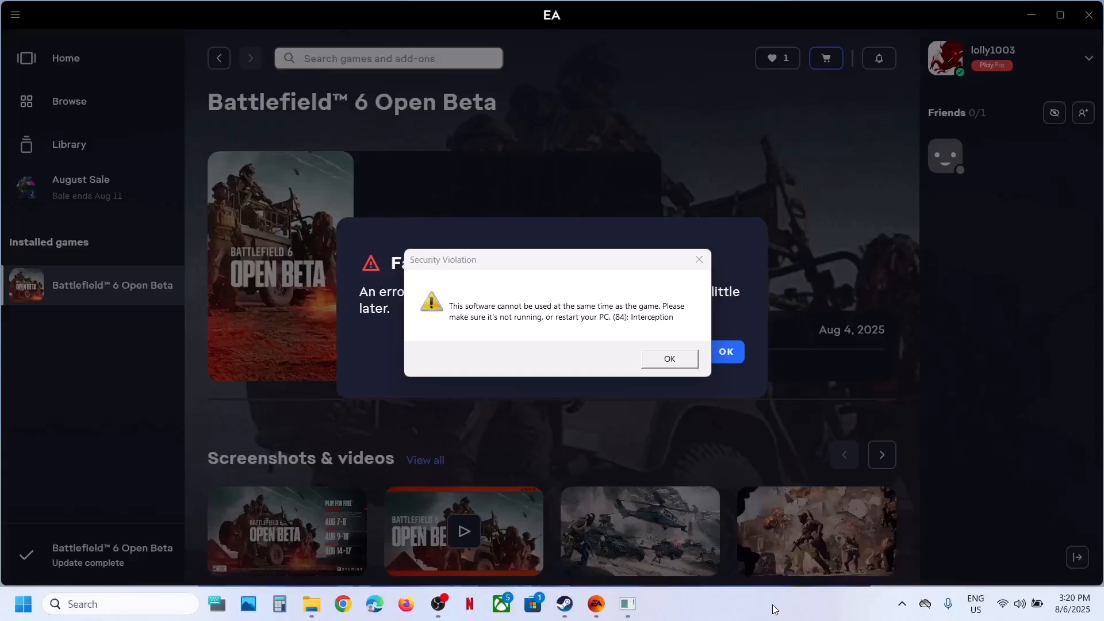
- Dismiss the Interception security violation warning with OK
{"action": "left_click", "coordinate": [667, 358]}
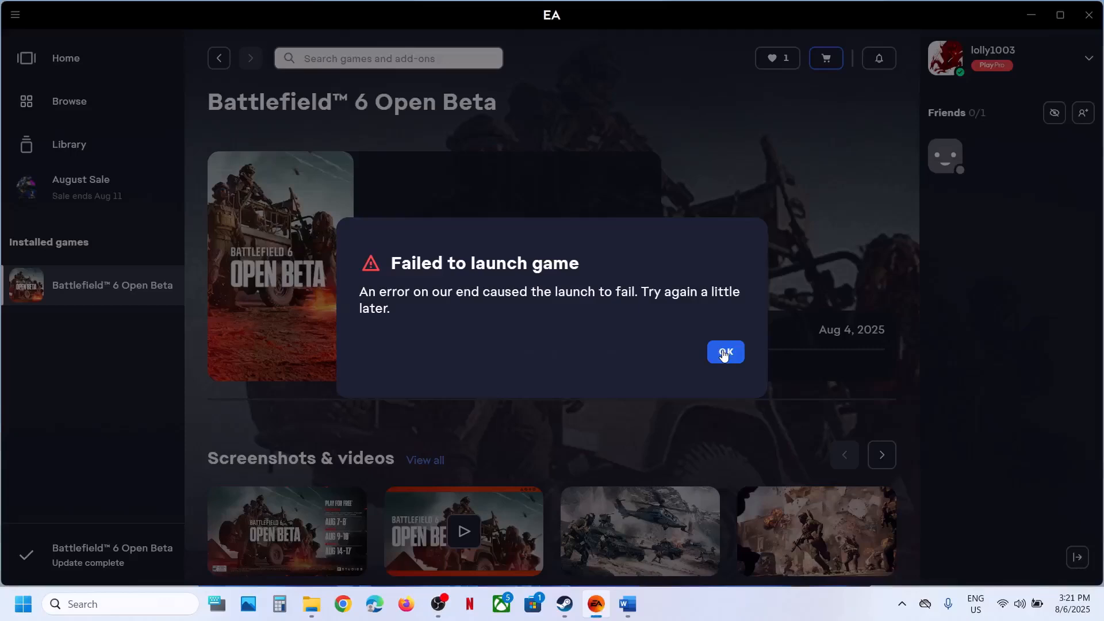
- Close the failed-to-launch notice, select the uninstall command line in Word, and show the C: drive
{"action": "left_click", "coordinate": [724, 352]}
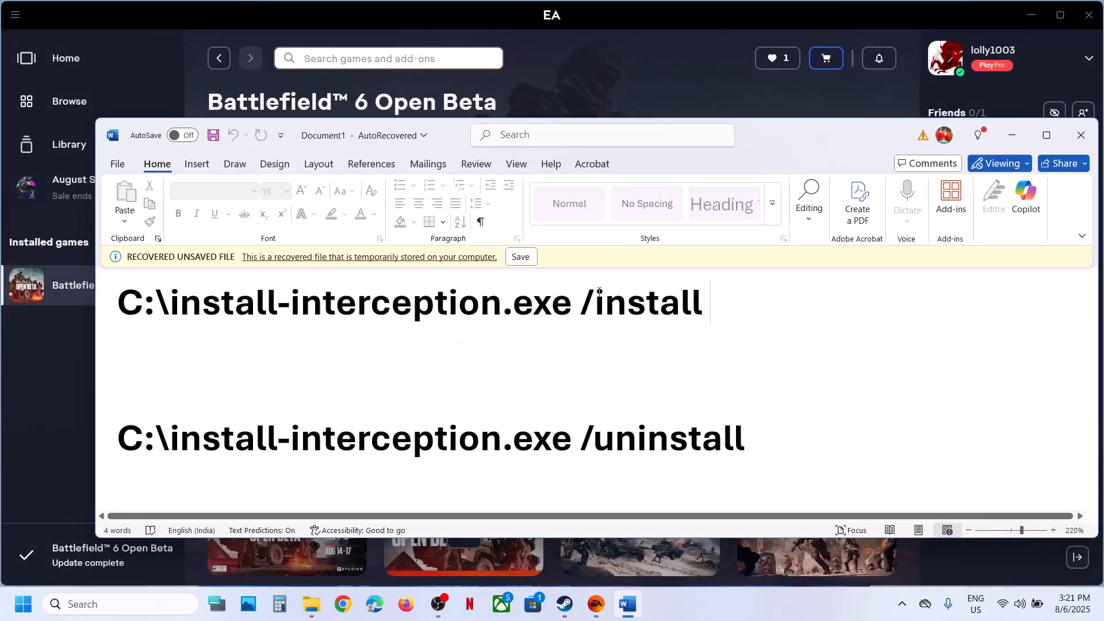
{"action": "triple_click", "coordinate": [408, 302]}
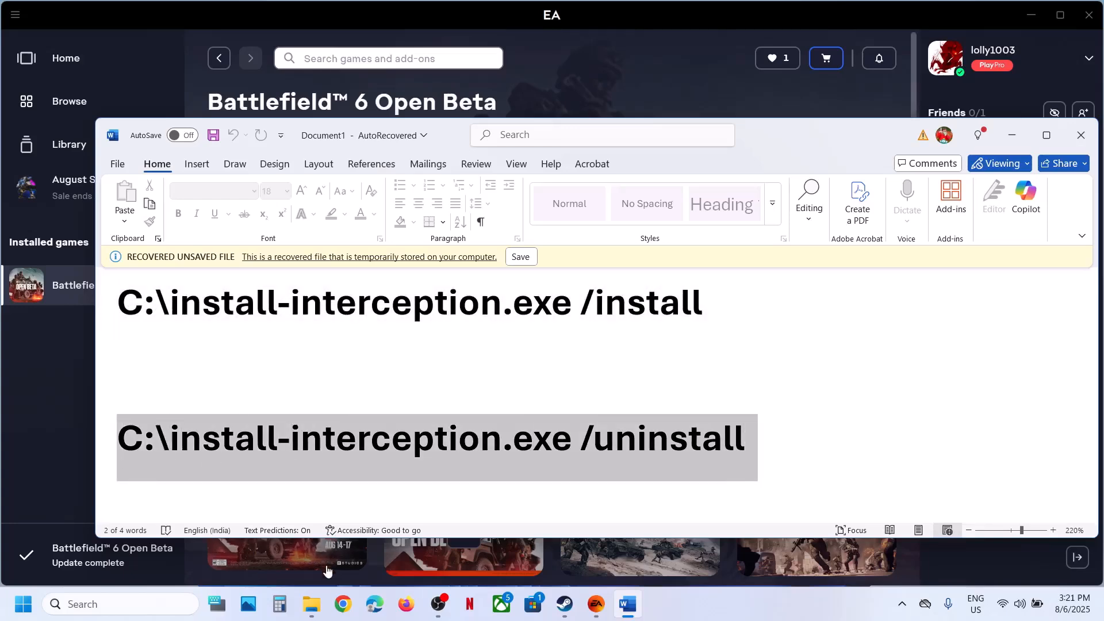
{"action": "left_click", "coordinate": [312, 604]}
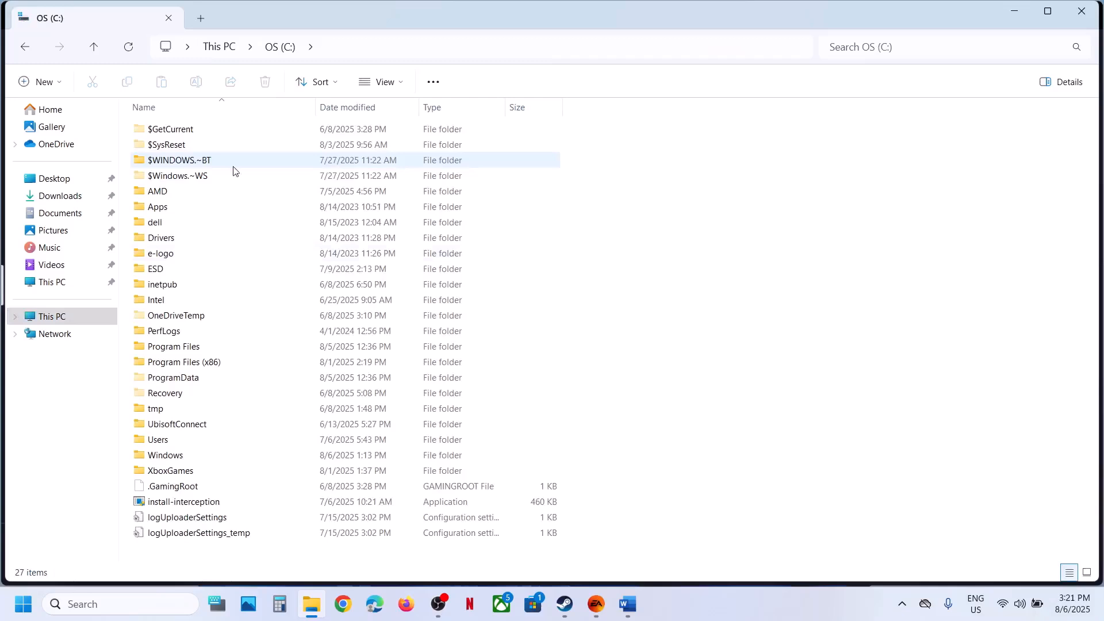
- Select the install-interception application in the C: drive root
{"action": "left_click", "coordinate": [184, 501]}
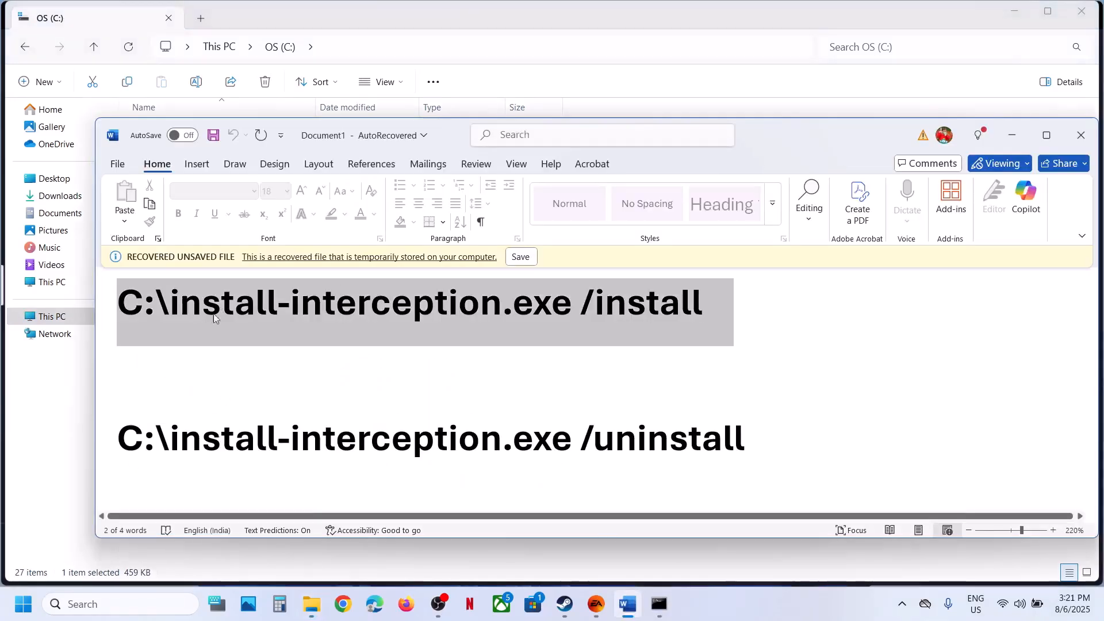
{"action": "mouse_move", "coordinate": [176, 337]}
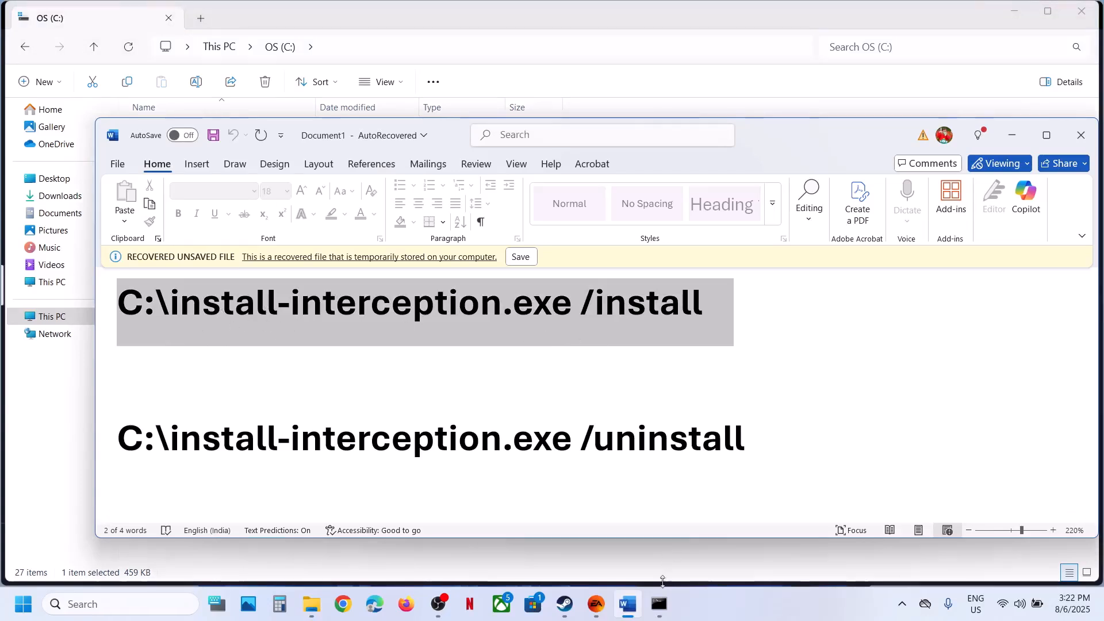
- Run the Interception install command in the administrator prompt; it cannot write to system32\drivers
{"action": "left_click", "coordinate": [658, 603]}
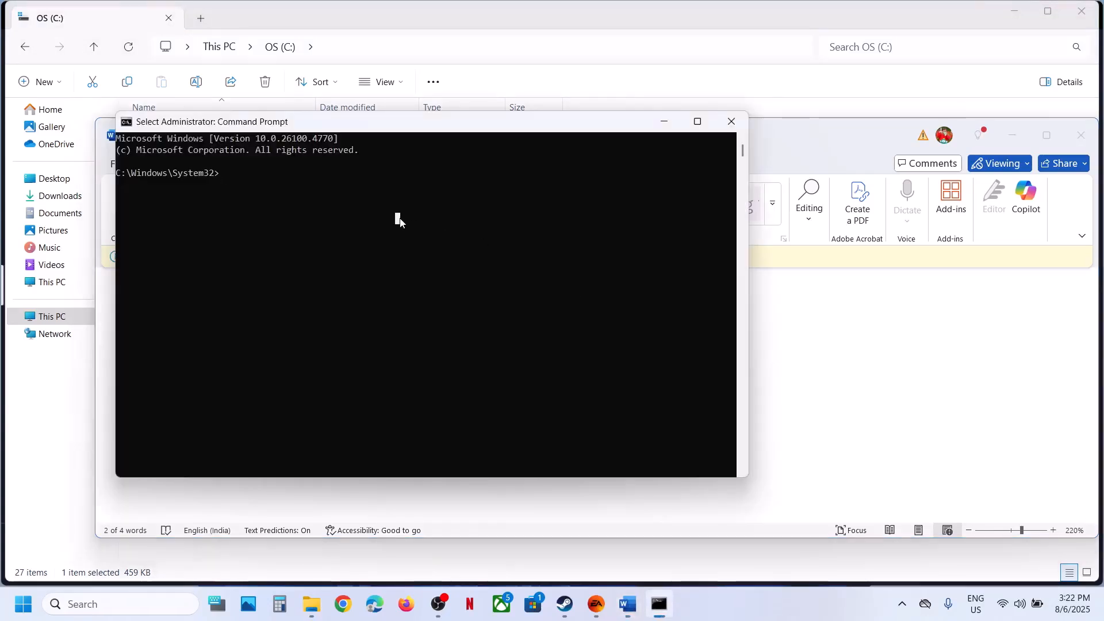
{"action": "key", "text": "Return"}
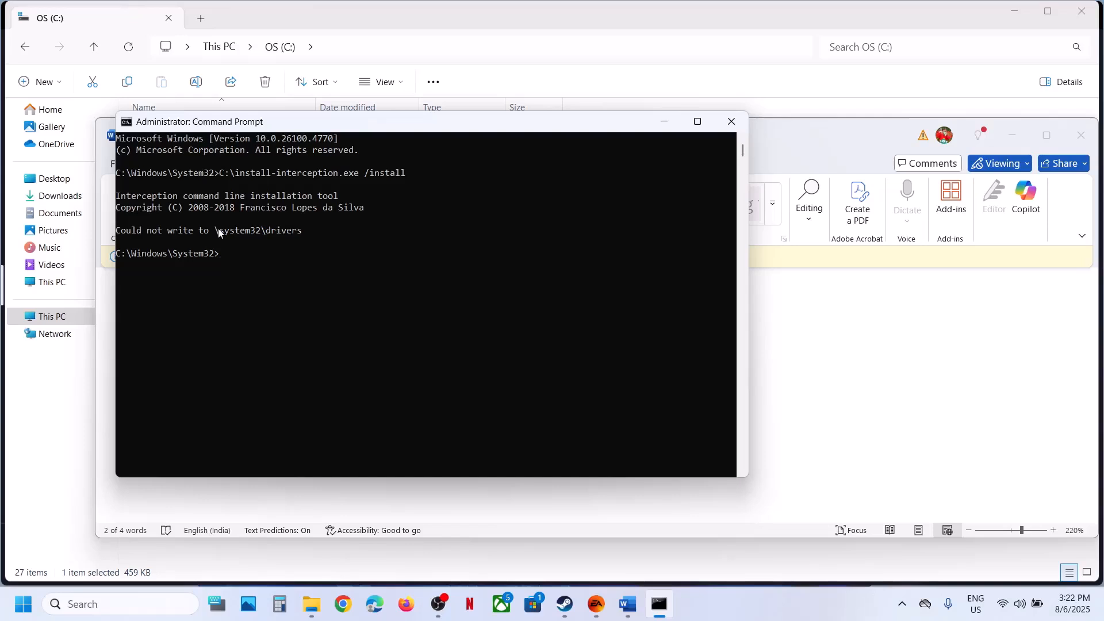
{"action": "left_click_drag", "start_coordinate": [117, 230], "coordinate": [209, 230]}
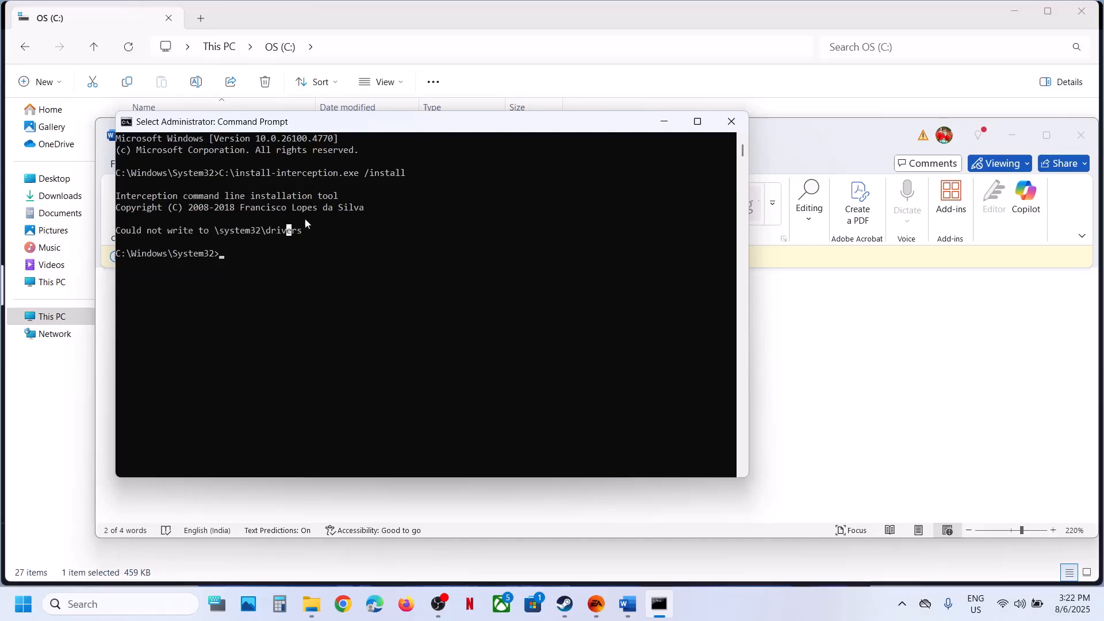
{"action": "mouse_move", "coordinate": [700, 317]}
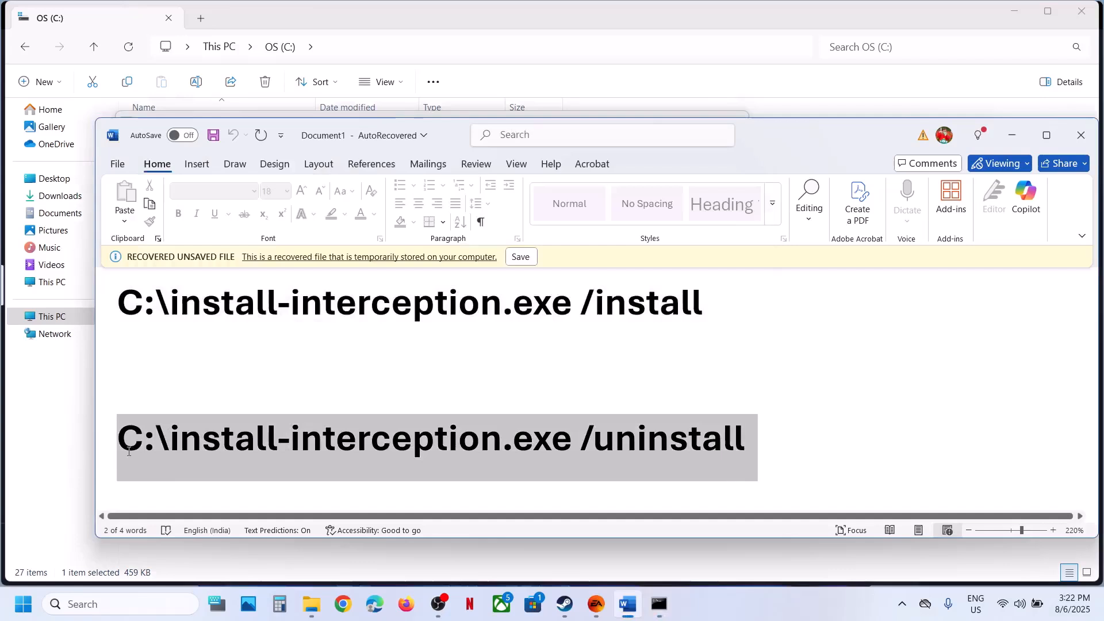
- Run C:\install-interception.exe /uninstall in the administrator Command Prompt to remove the driver
{"action": "left_click", "coordinate": [657, 604]}
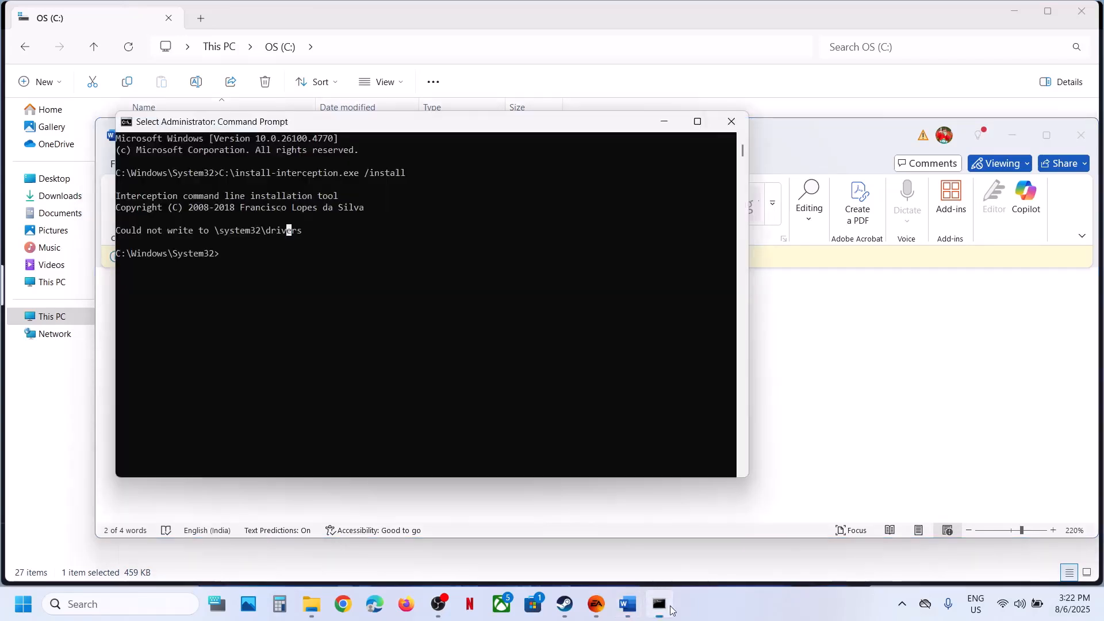
{"action": "type", "text": "C:\\install-interception.exe /uninstall"}
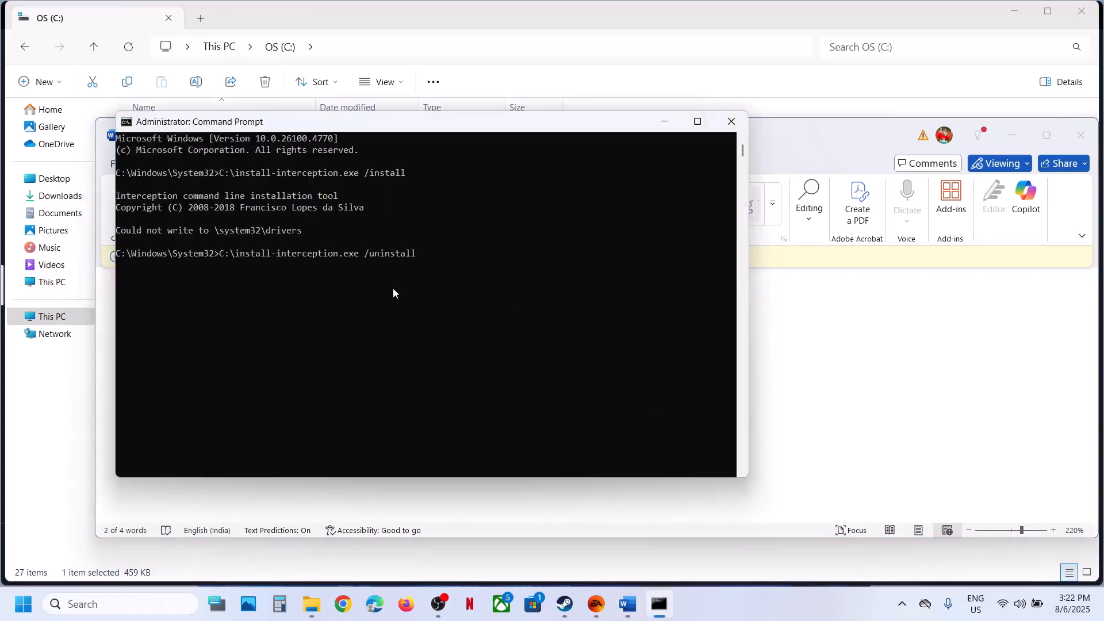
{"action": "key", "text": "Return"}
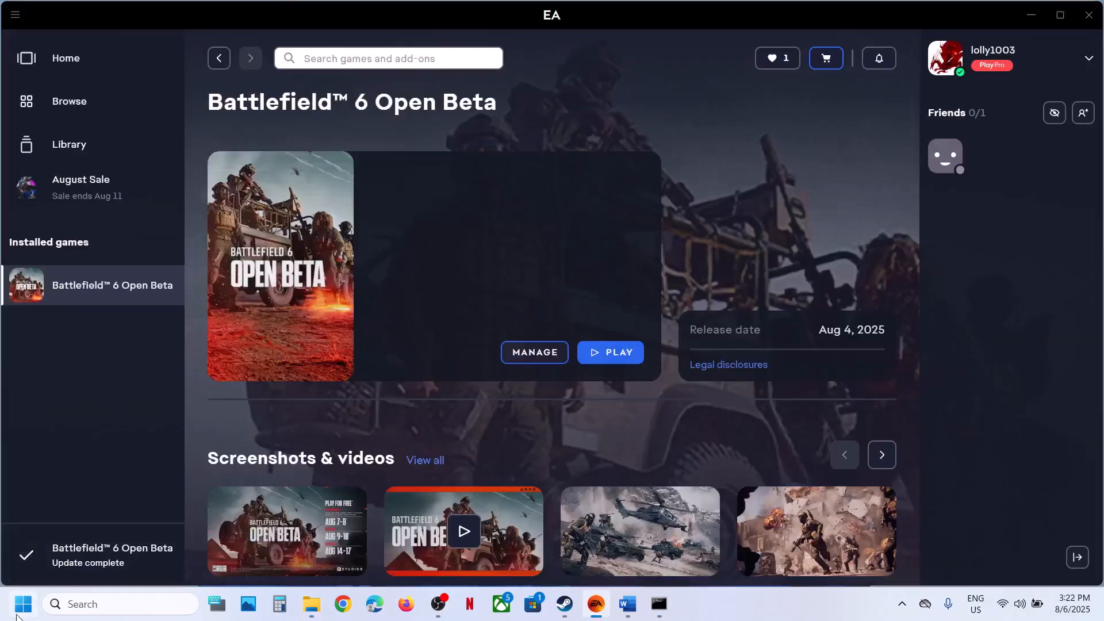
- Restart the PC, then play Battlefield 6 Open Beta so it reaches the title screen
{"action": "left_click", "coordinate": [23, 604]}
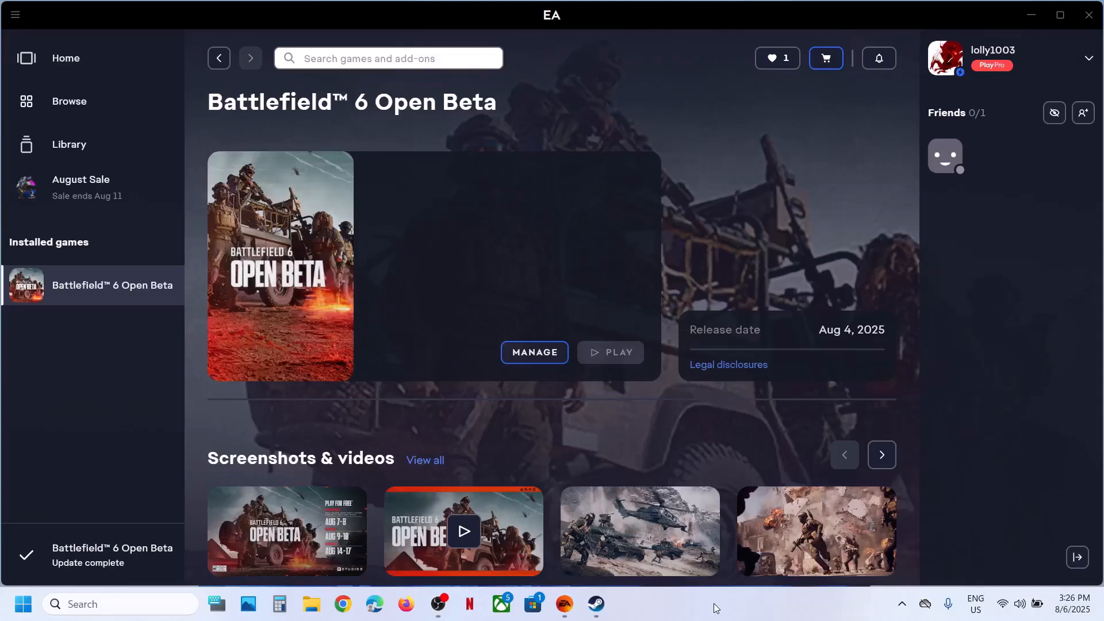
{"action": "mouse_move", "coordinate": [620, 400]}
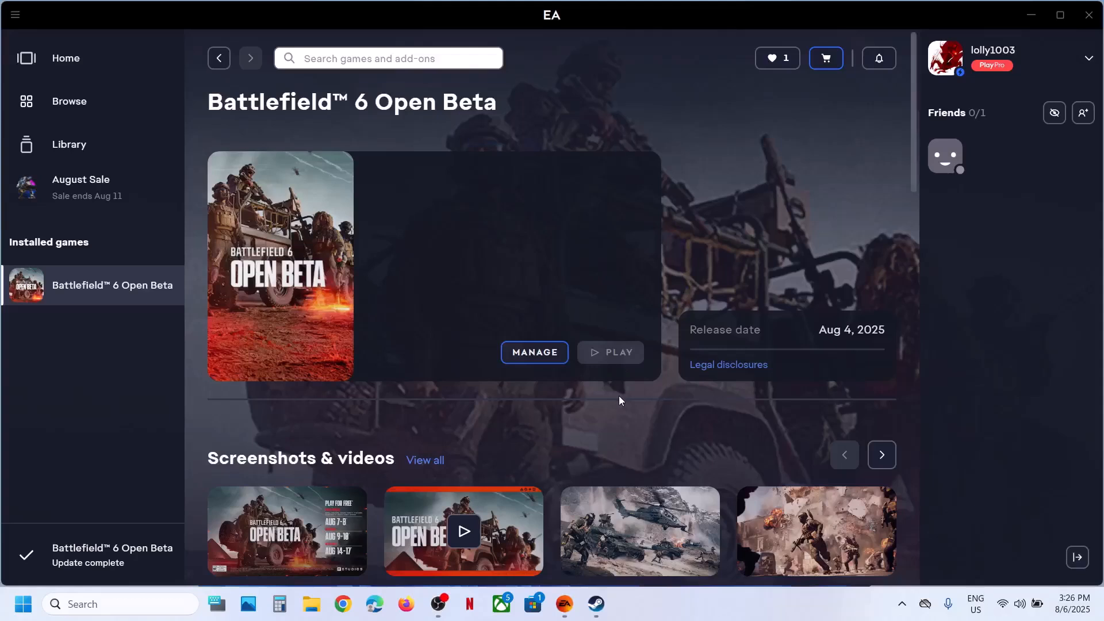
{"action": "left_click", "coordinate": [609, 352]}
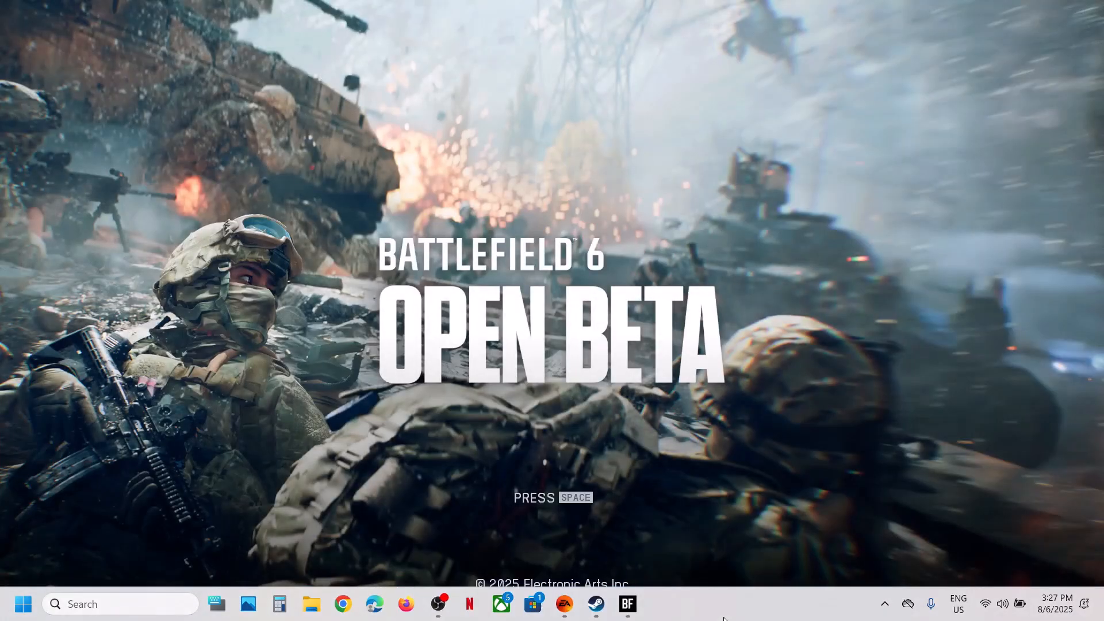
{"action": "mouse_move", "coordinate": [742, 607]}
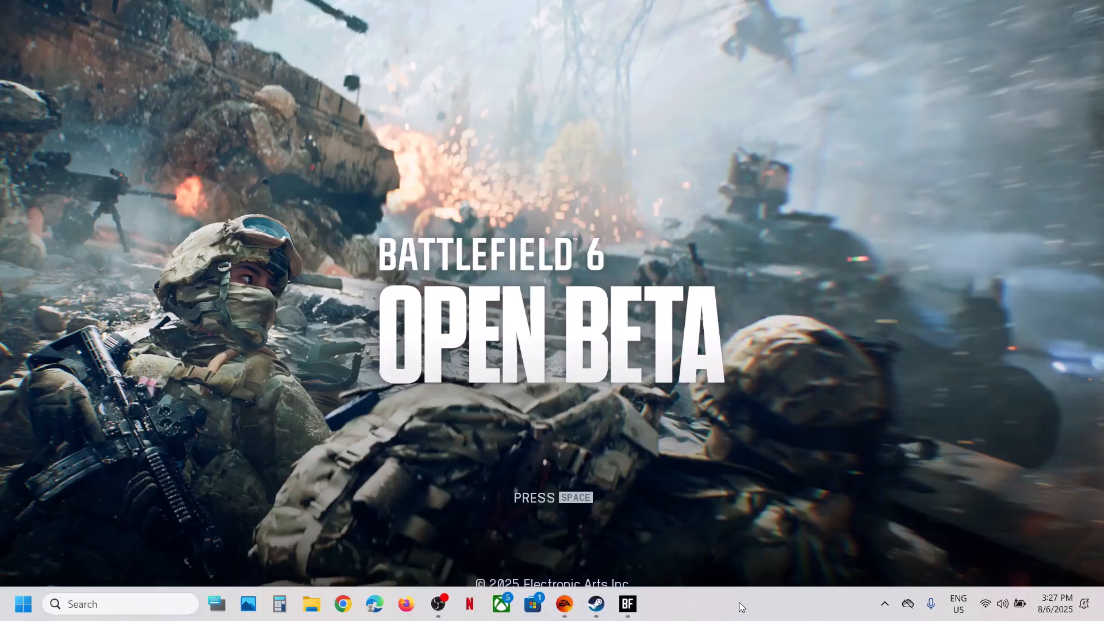